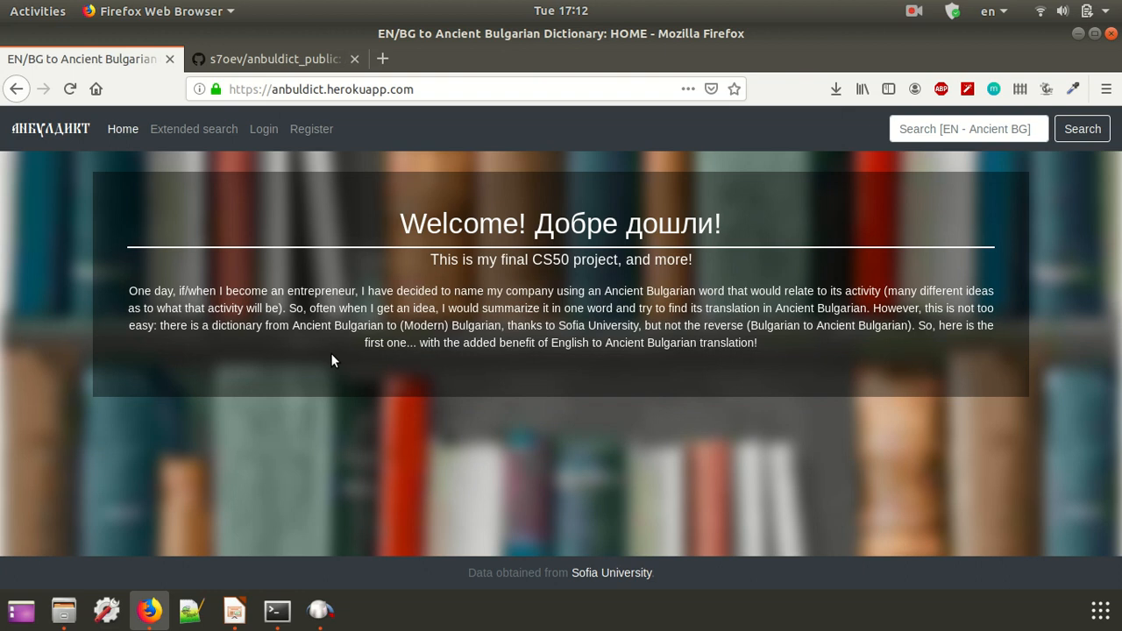
mouse_move(436, 324)
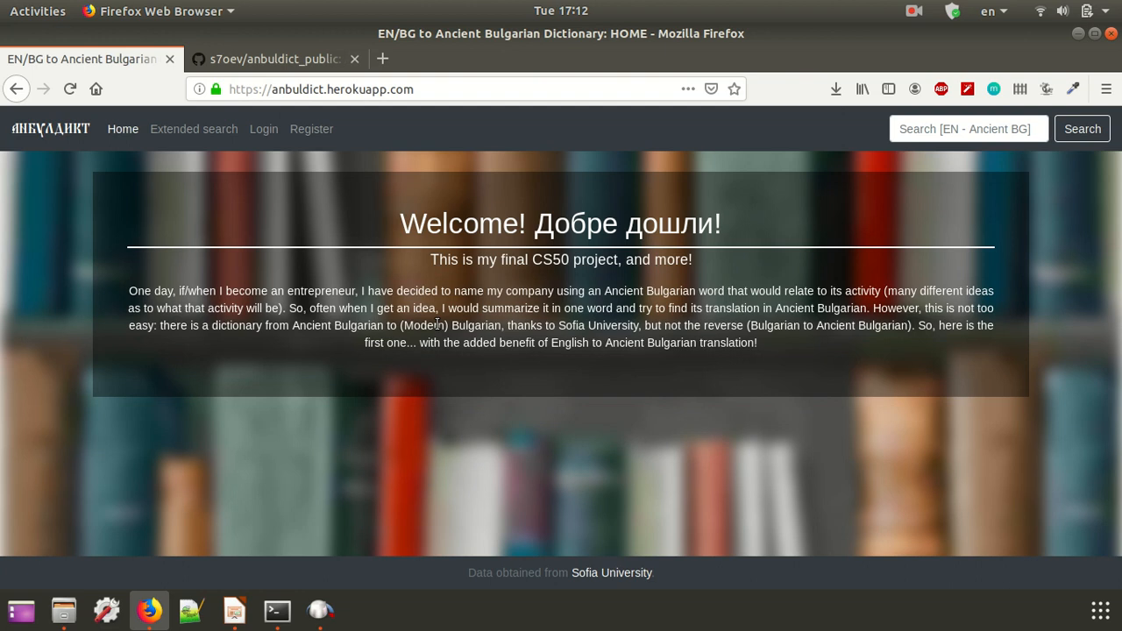
mouse_move(238, 578)
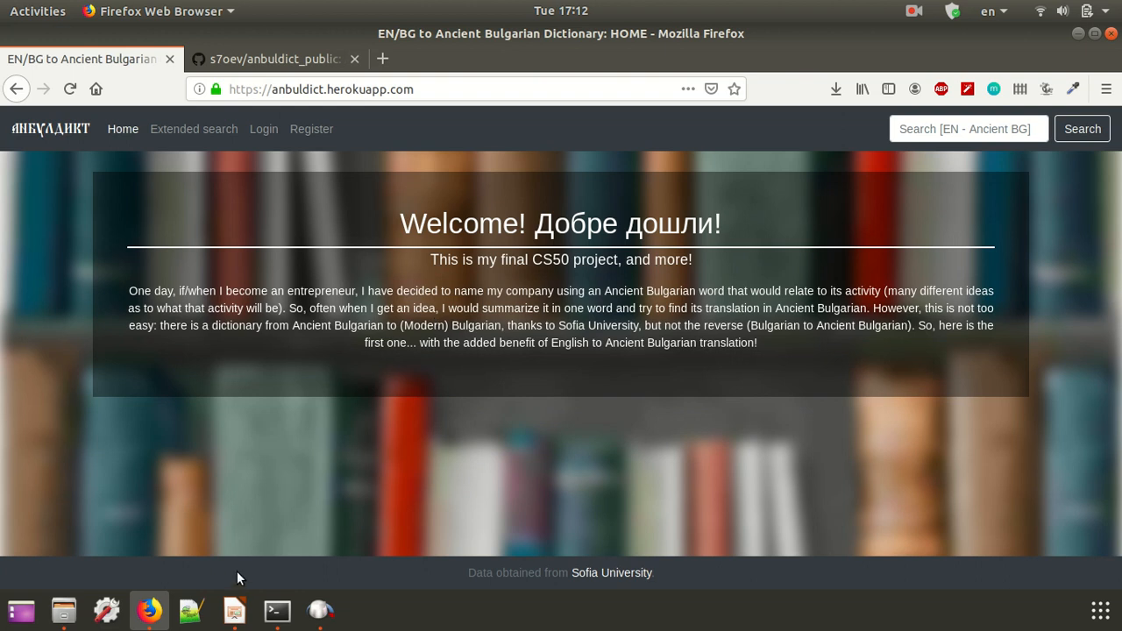
Search the dictionary for 'a' (archangel, coach, reveal), then go to the login page
left_click(234, 611)
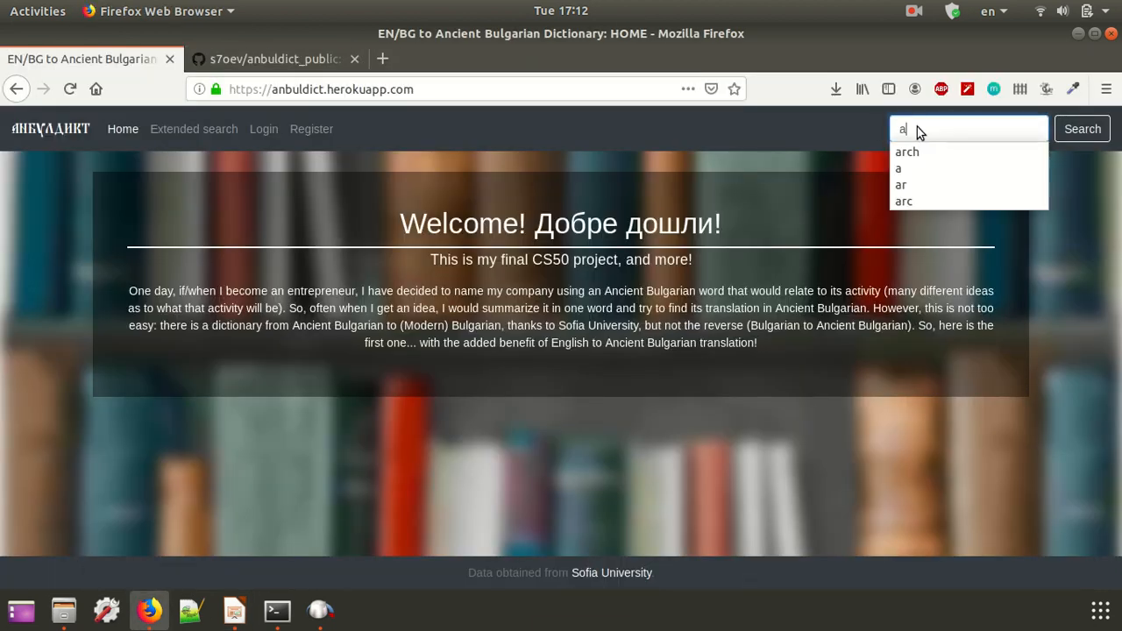
left_click(1082, 129)
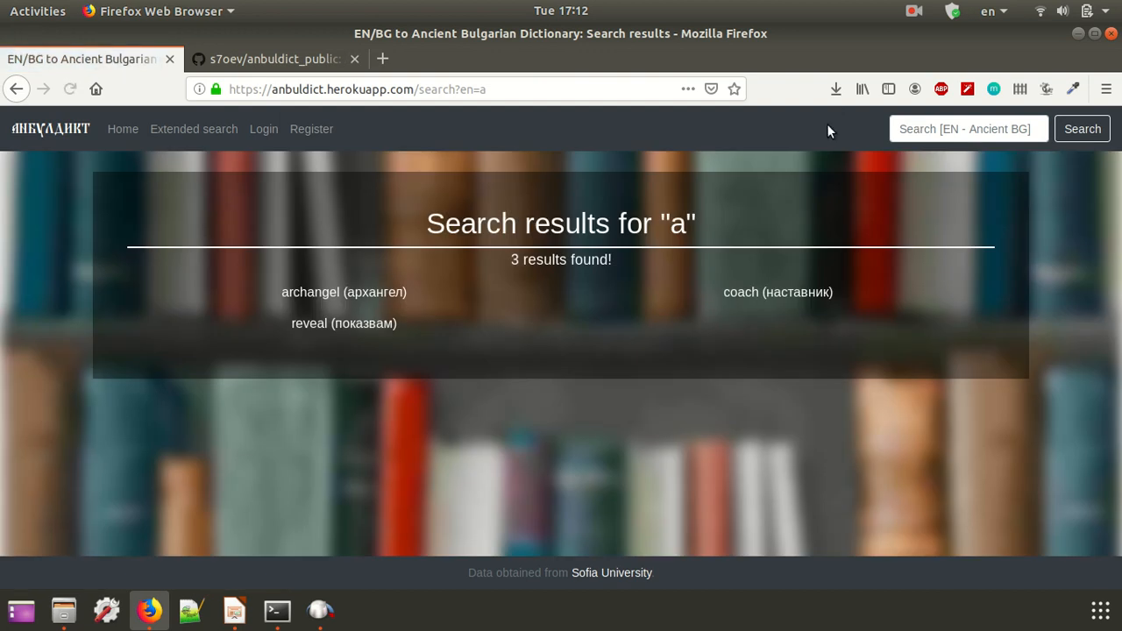
left_click(778, 292)
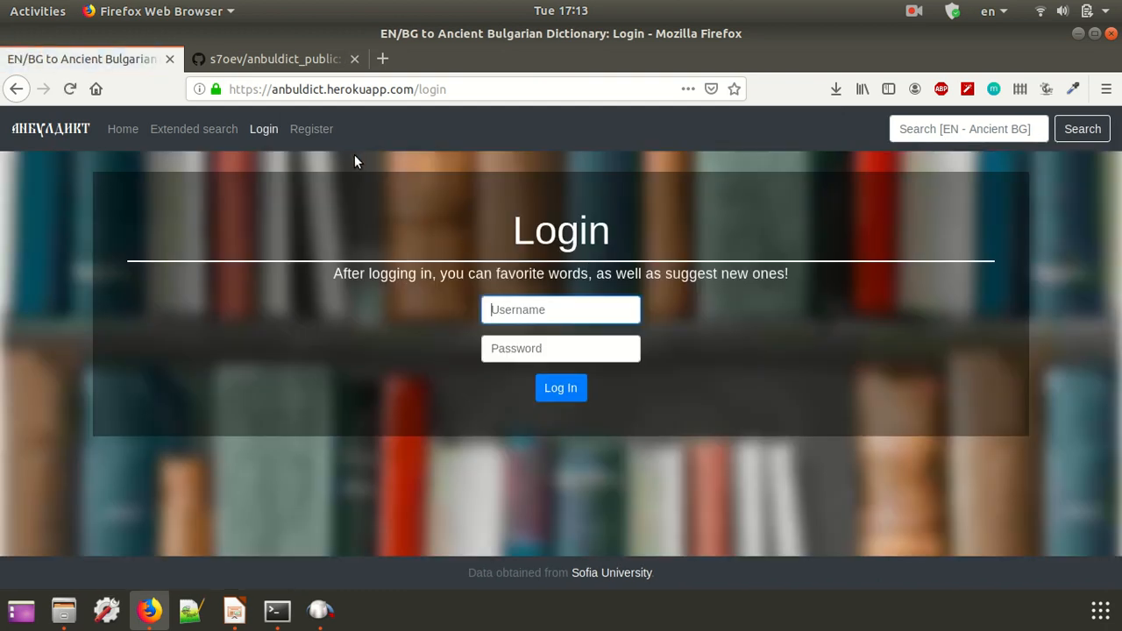
left_click(312, 129)
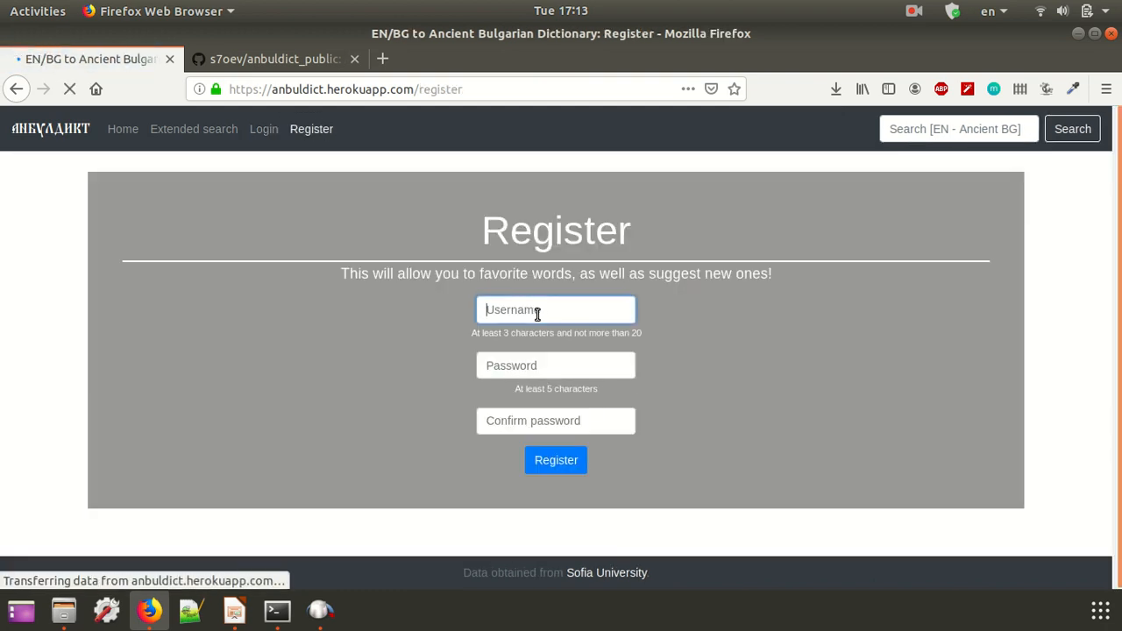
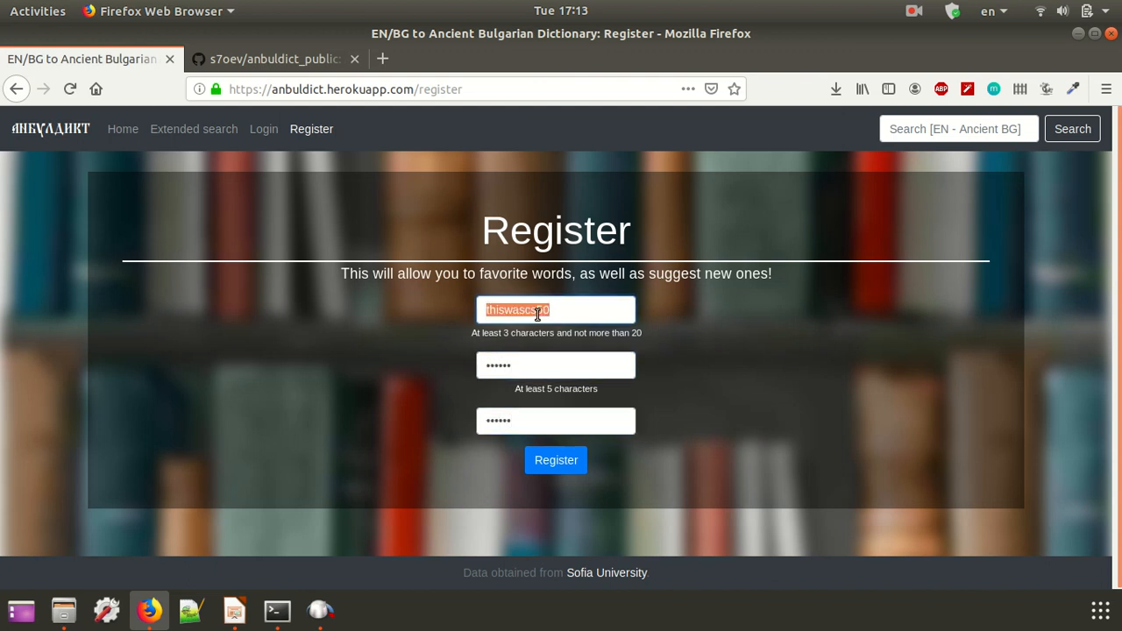
left_click(556, 461)
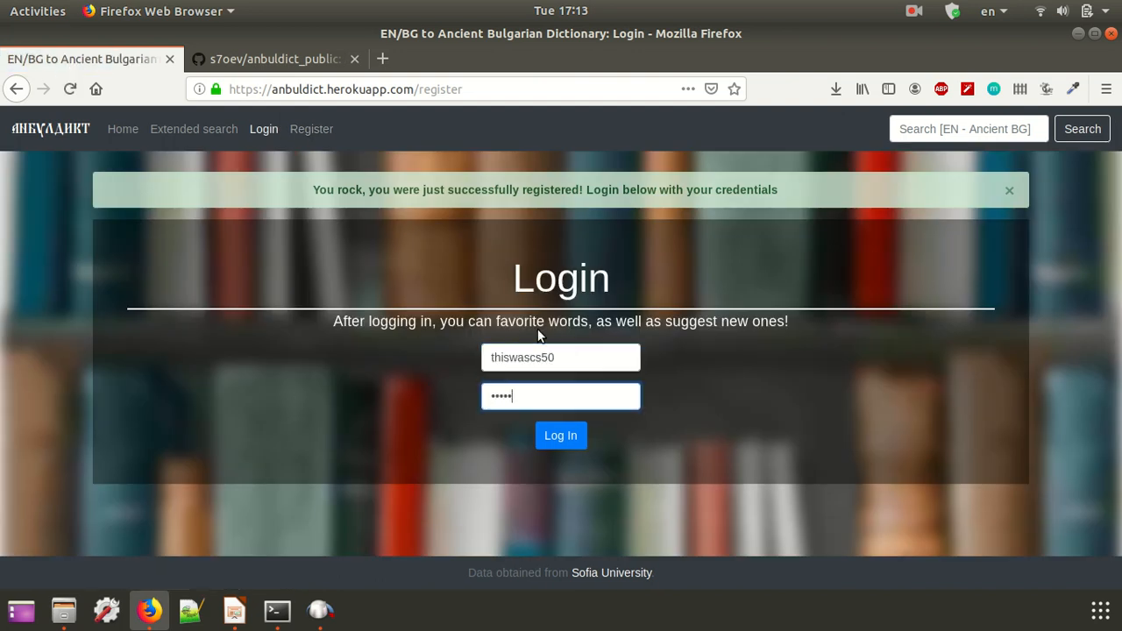
left_click(560, 435)
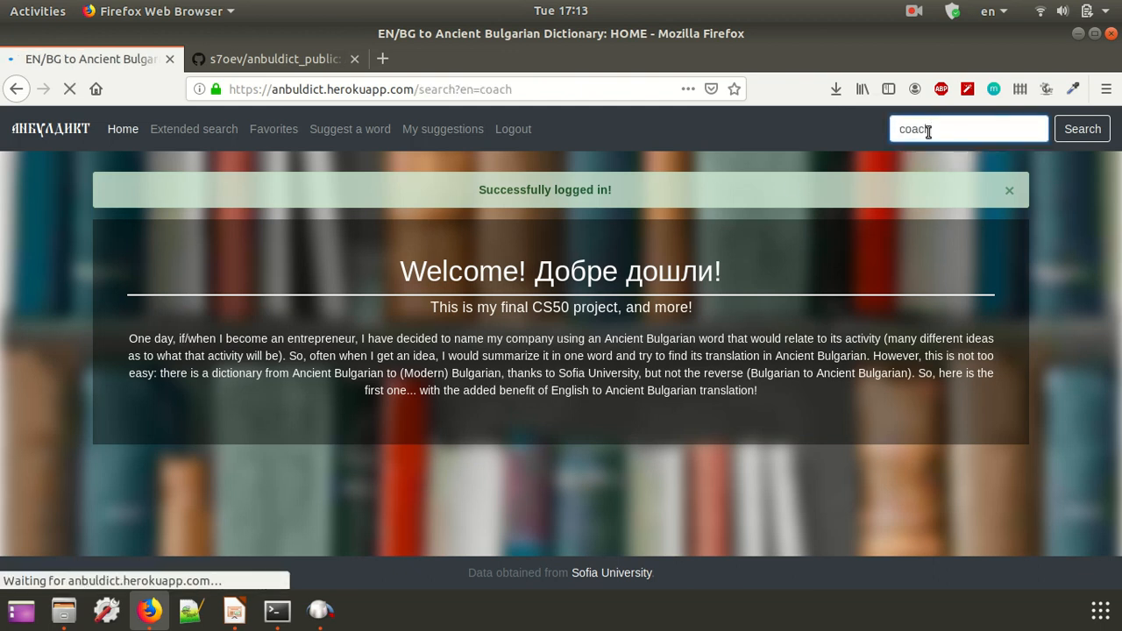
Search for 'coach', open its наставник entry and add it to favorites
left_click(1082, 129)
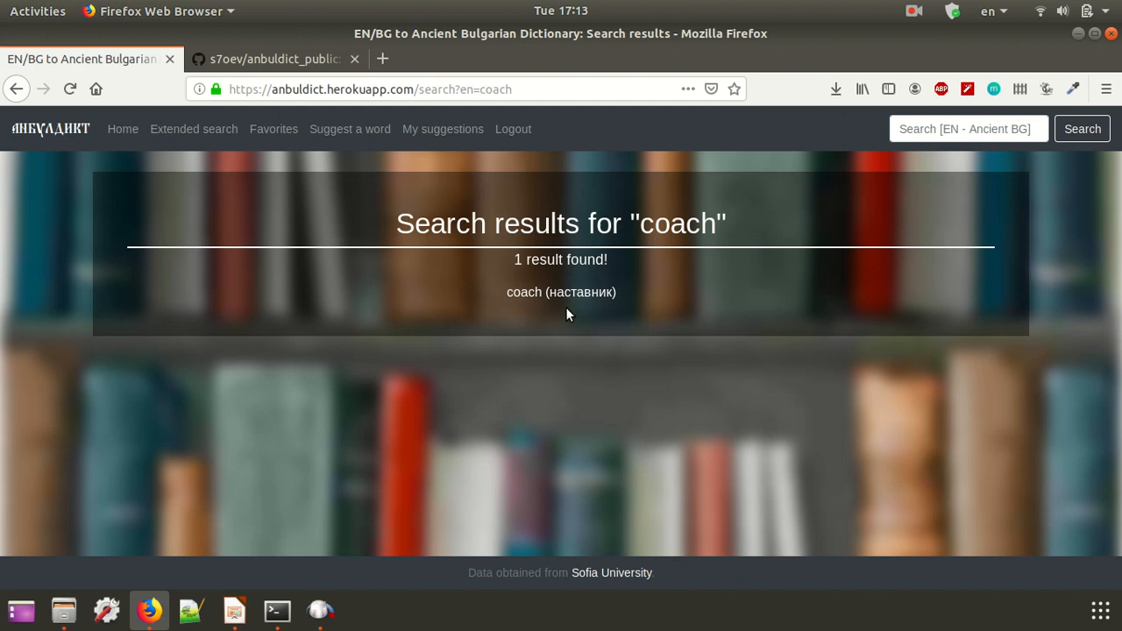
left_click(560, 292)
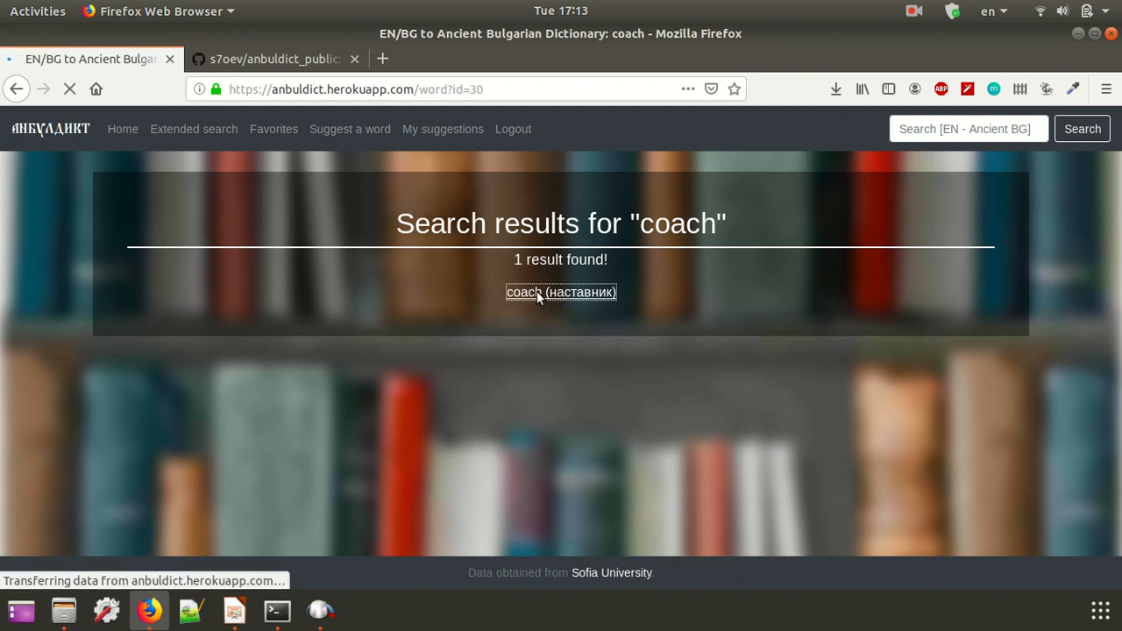
left_click(560, 292)
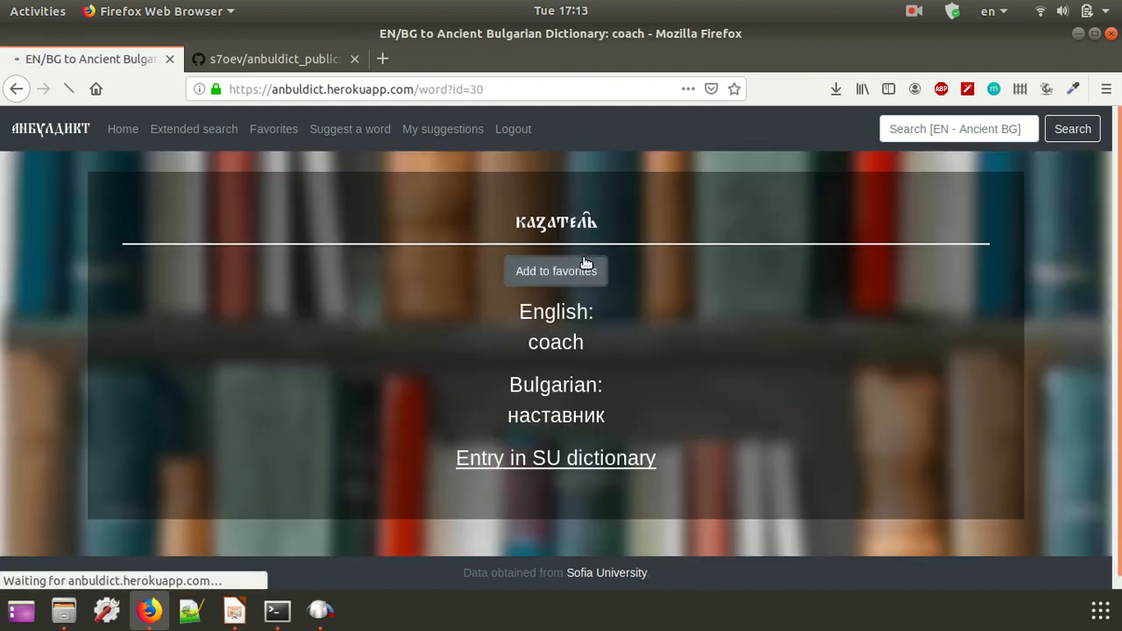
Open coach from the Favorites list and remove it from favorites
left_click(556, 271)
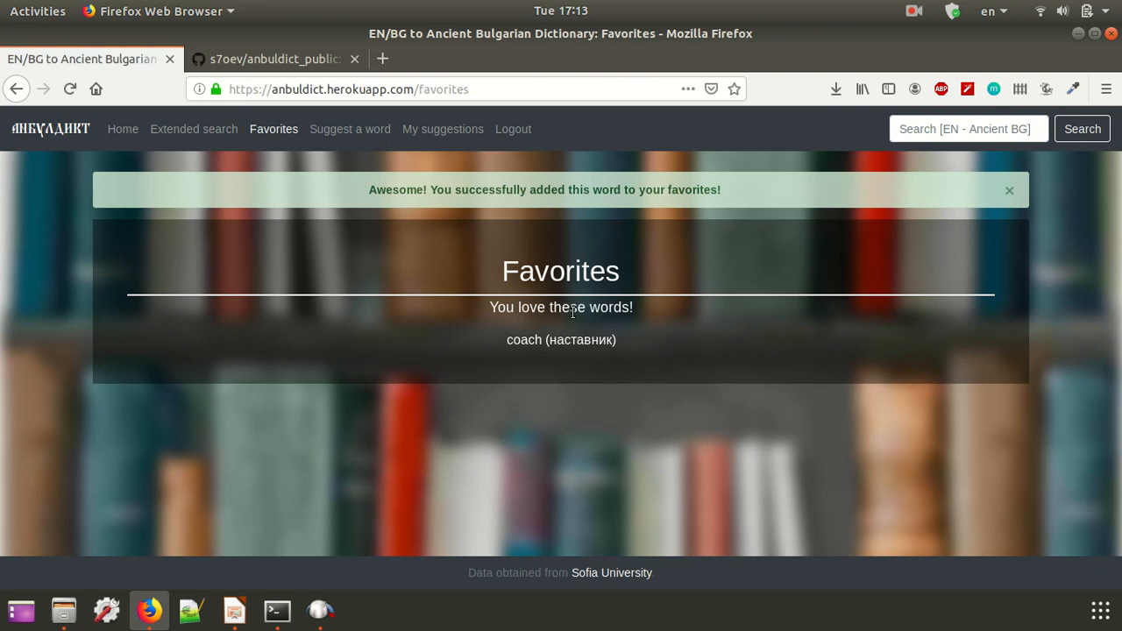
left_click(561, 339)
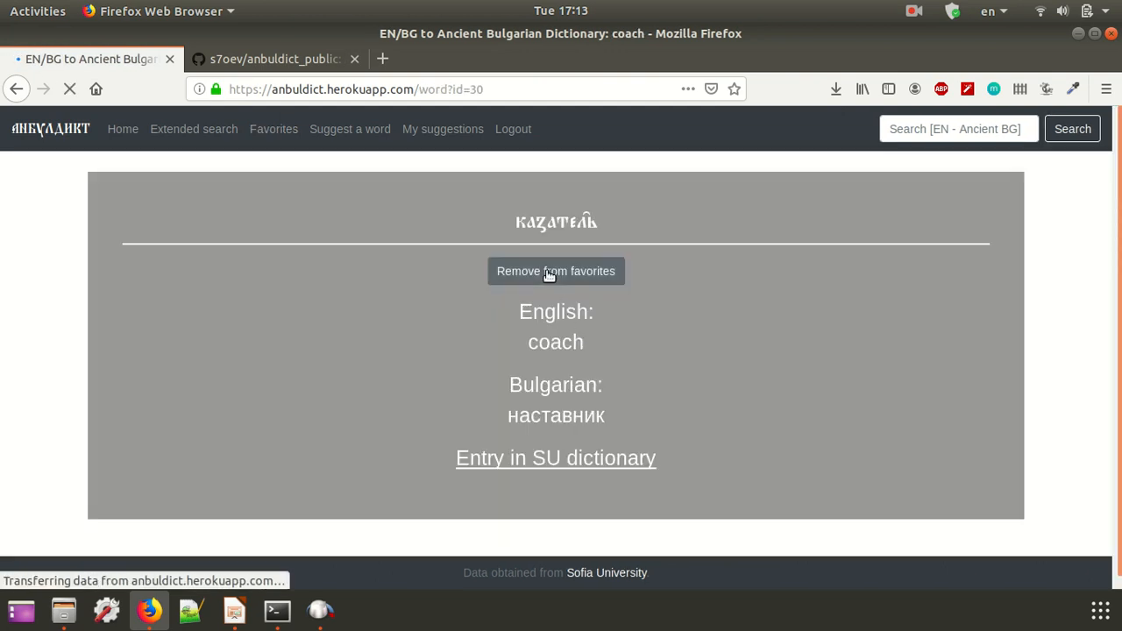
left_click(556, 271)
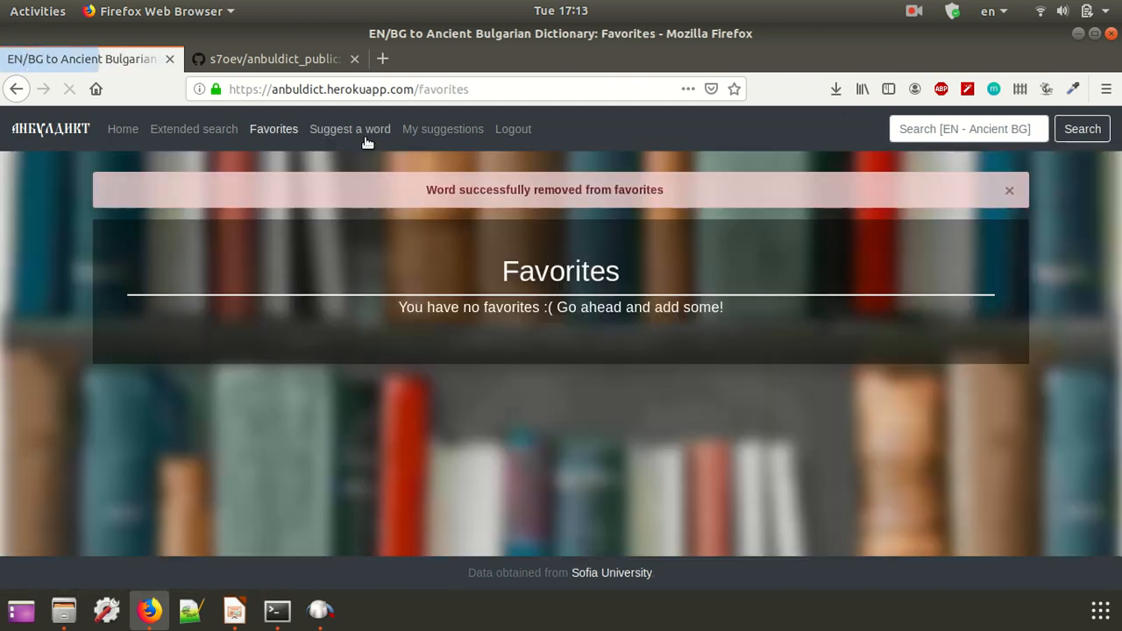
Suggest the new word 'teest' (теест) using the copied SU dictionary link, and view its pending page
left_click(350, 129)
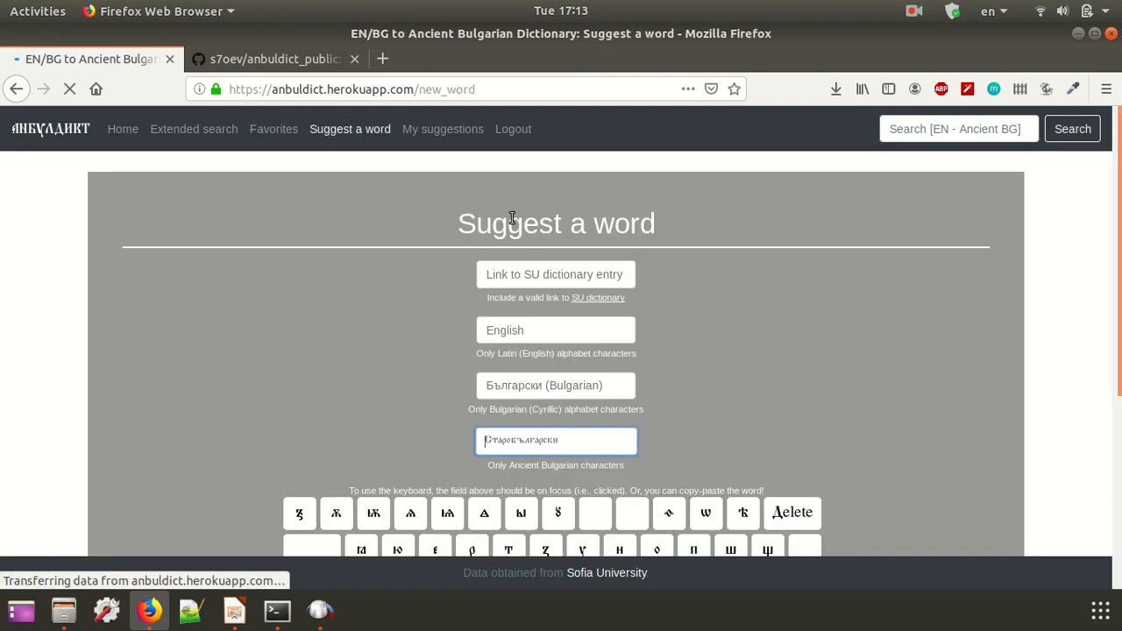
right_click(598, 297)
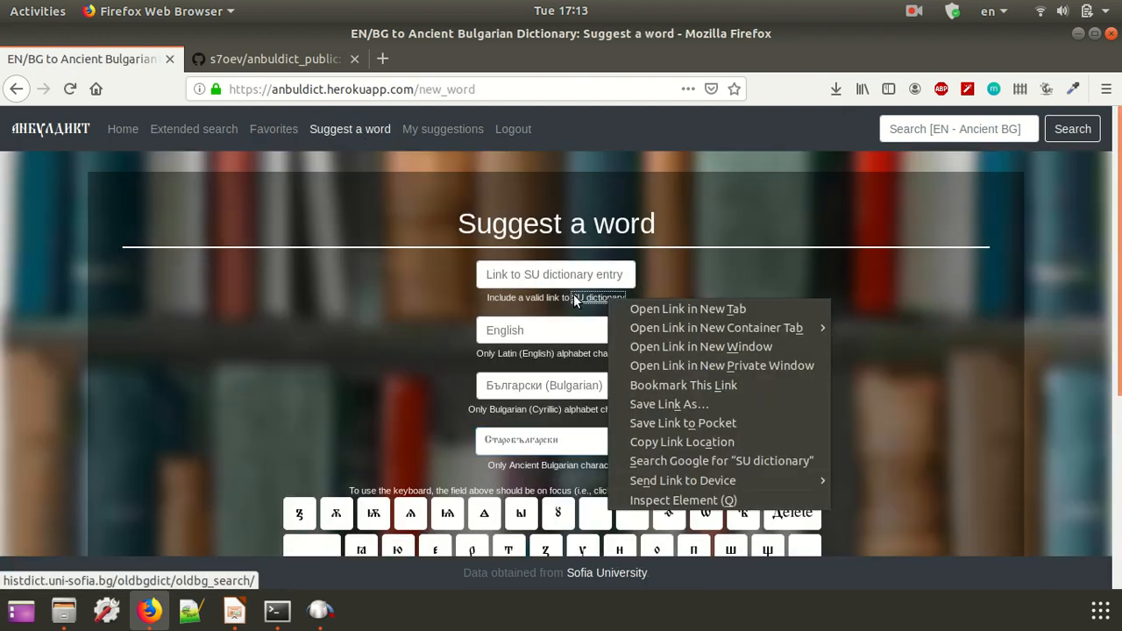
left_click(554, 274)
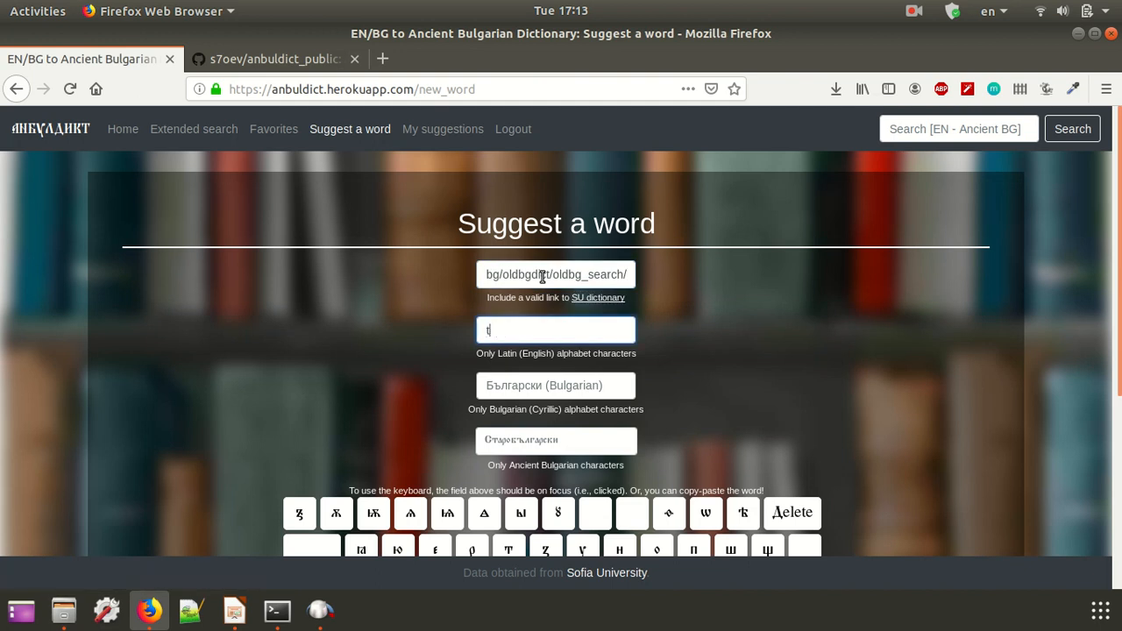
type("eest")
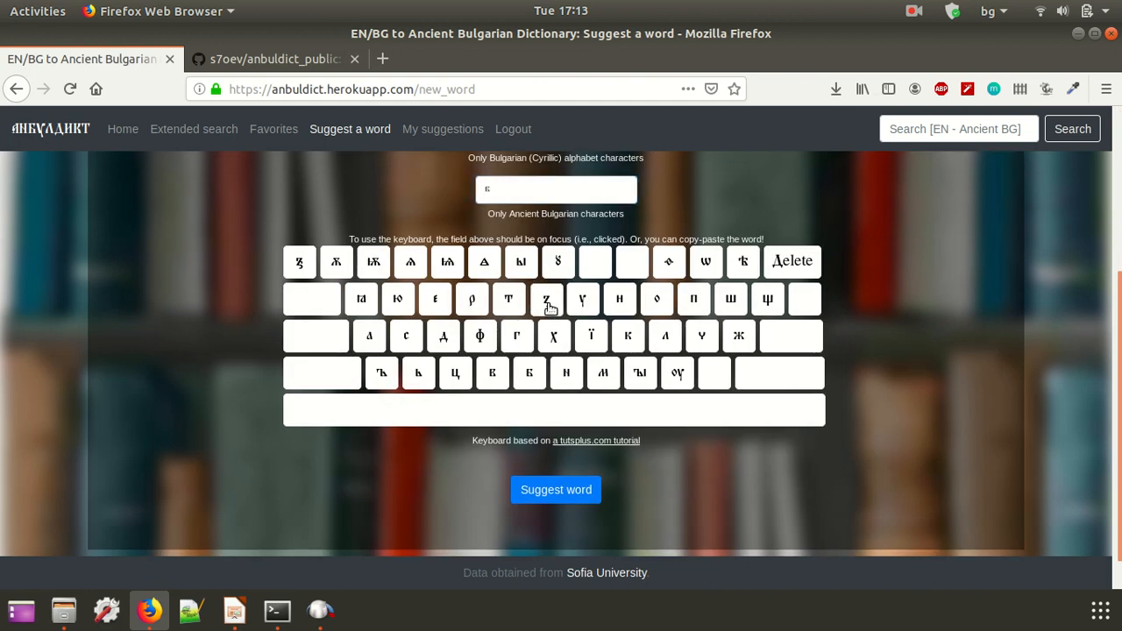
left_click(556, 489)
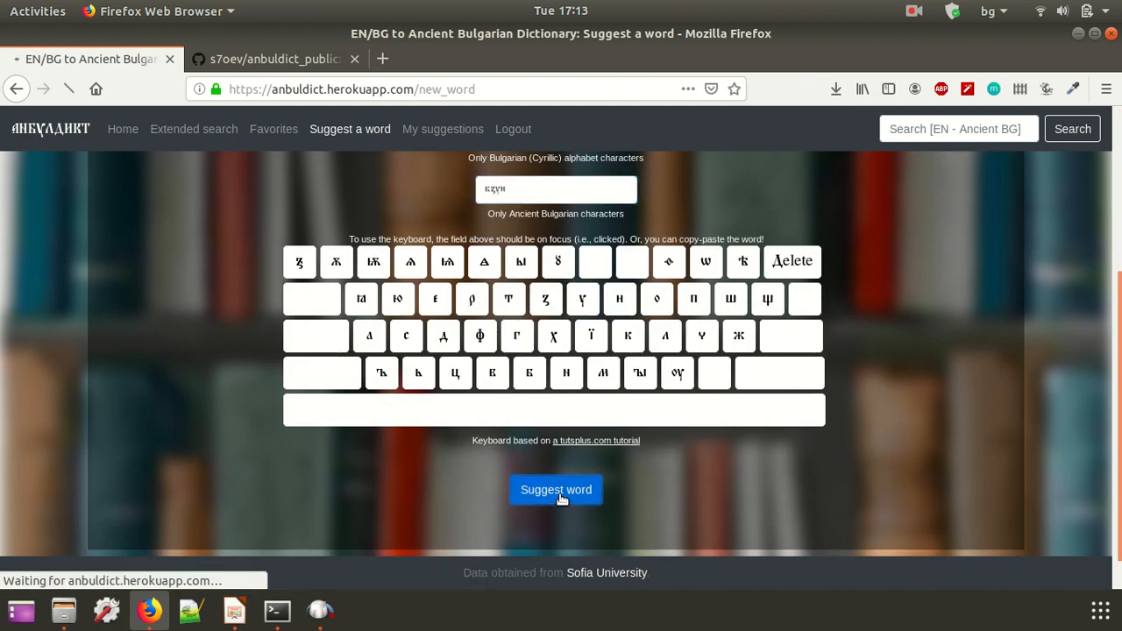
left_click(556, 489)
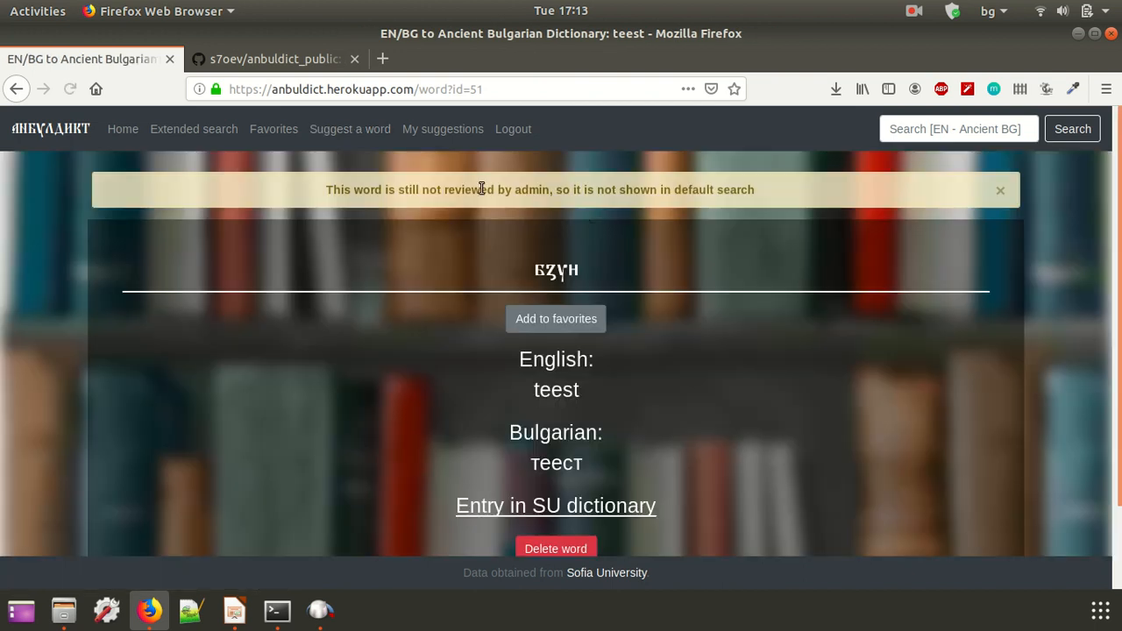
mouse_move(513, 129)
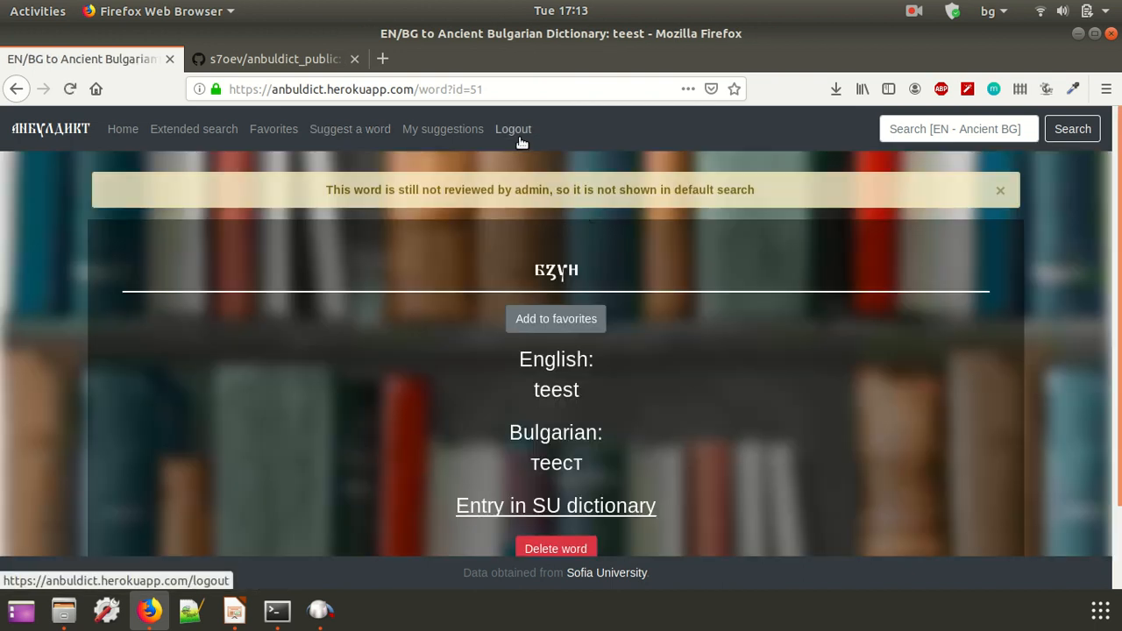
Log out and sign in as the admin account stoiko
left_click(513, 129)
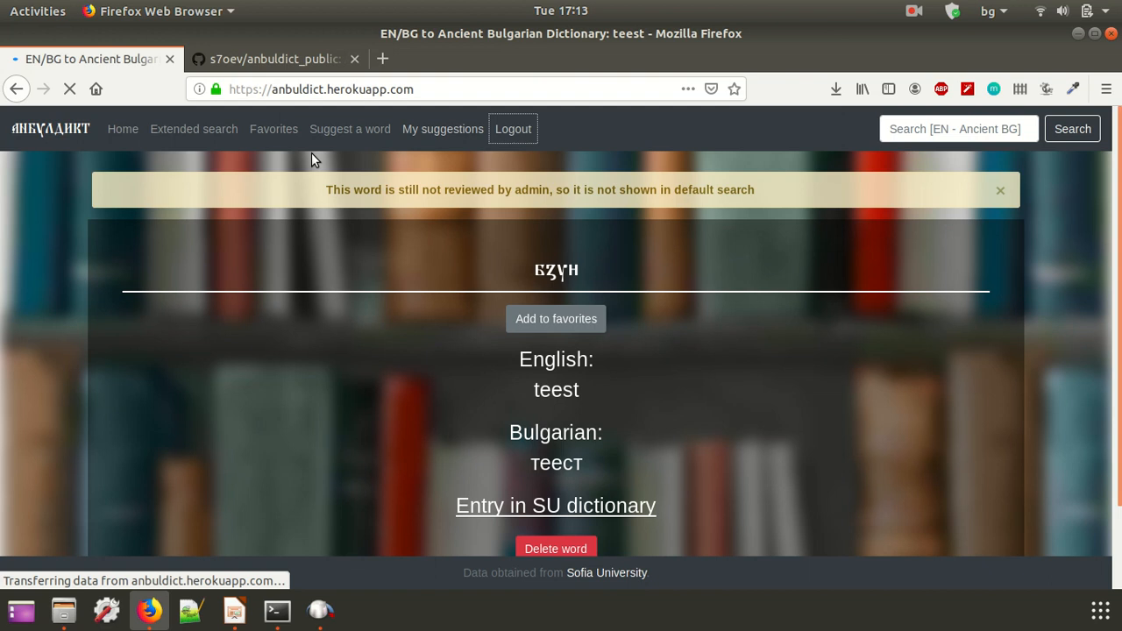
left_click(512, 129)
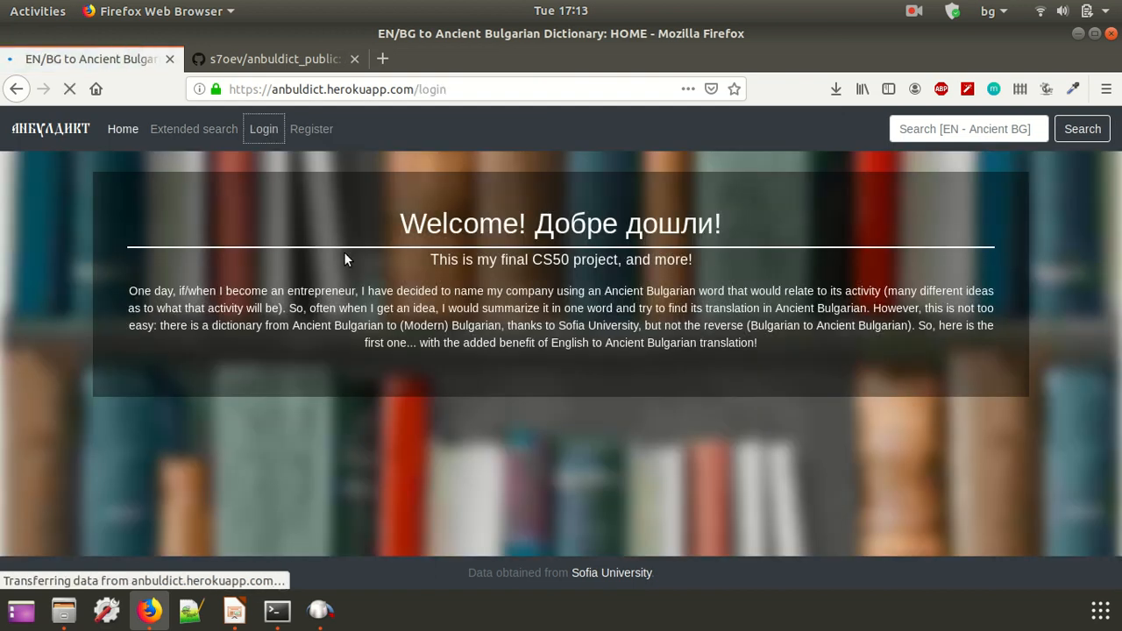
left_click(263, 129)
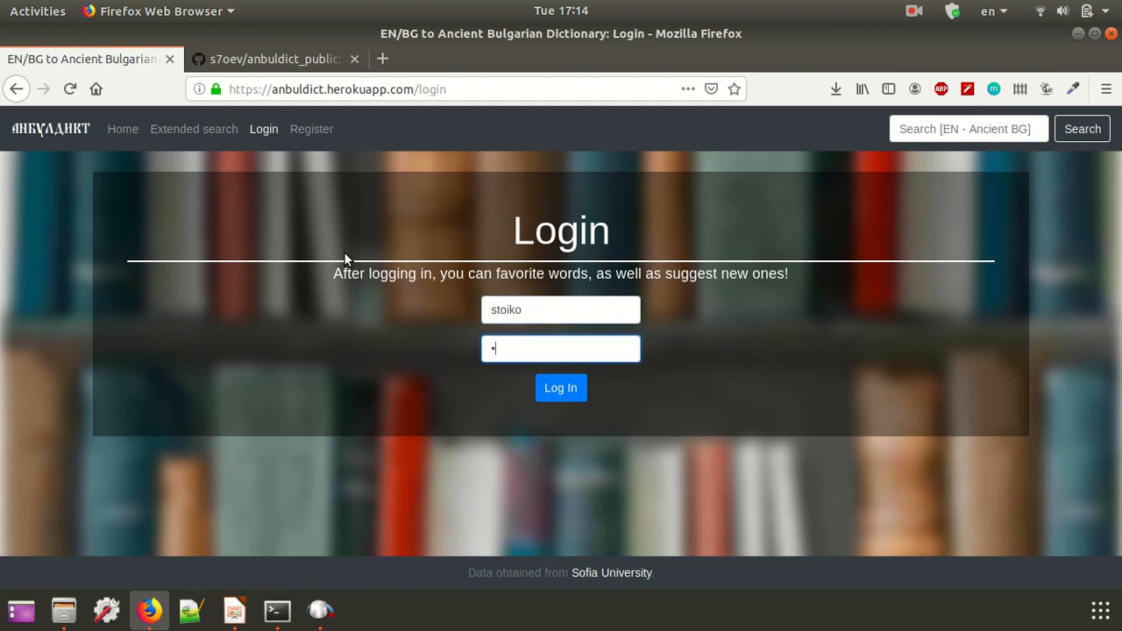
left_click(560, 387)
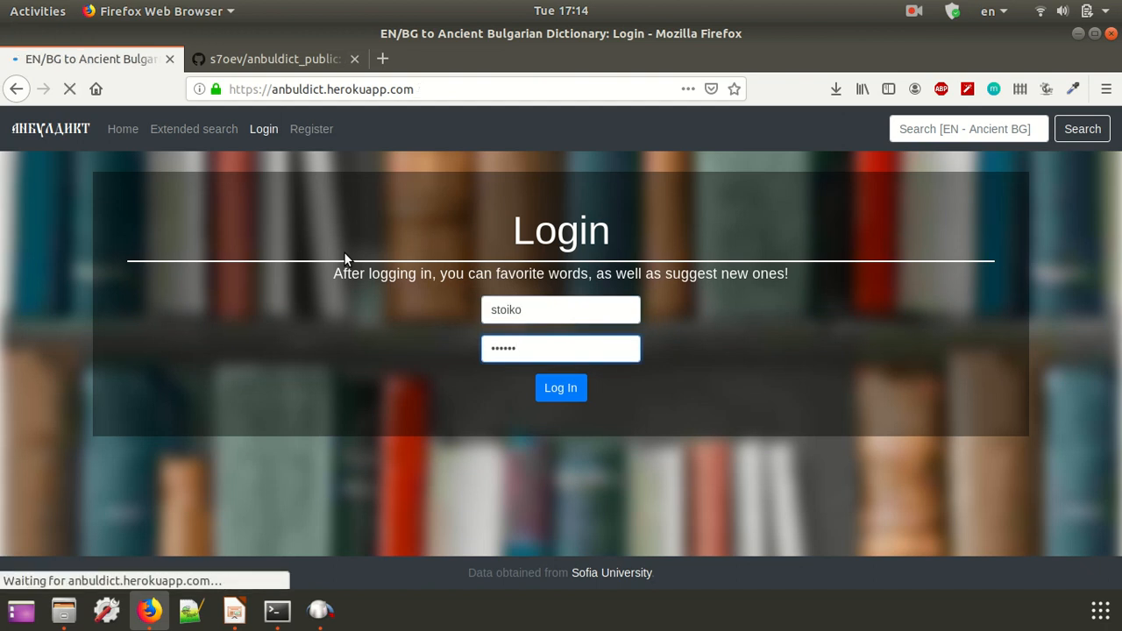
left_click(560, 387)
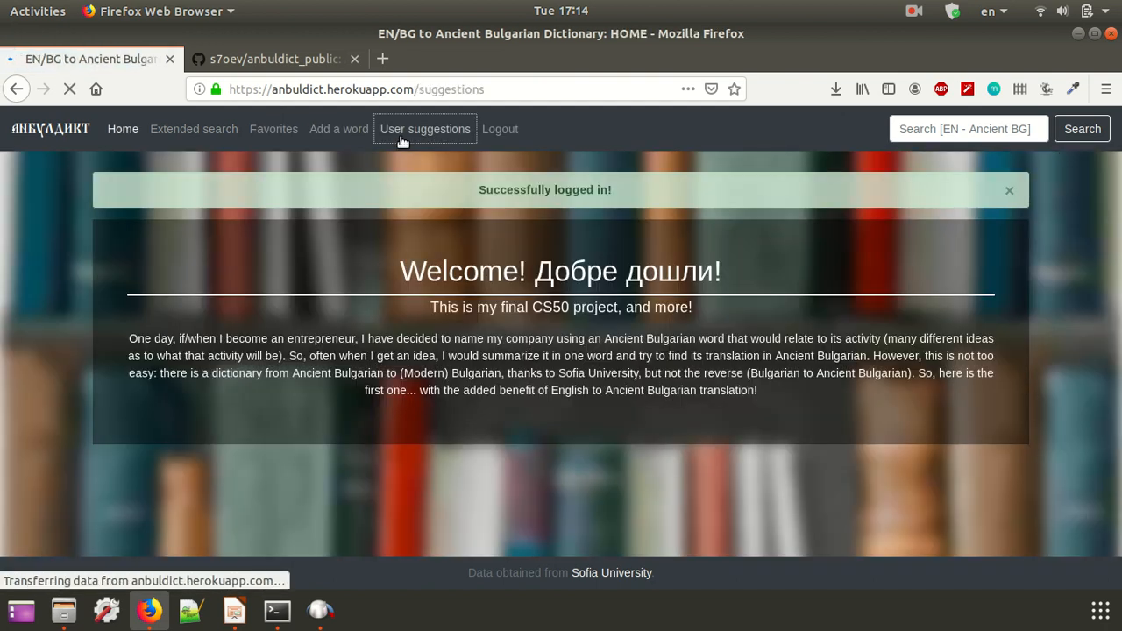
Reject the 'teest' word in the User suggestions list
left_click(425, 129)
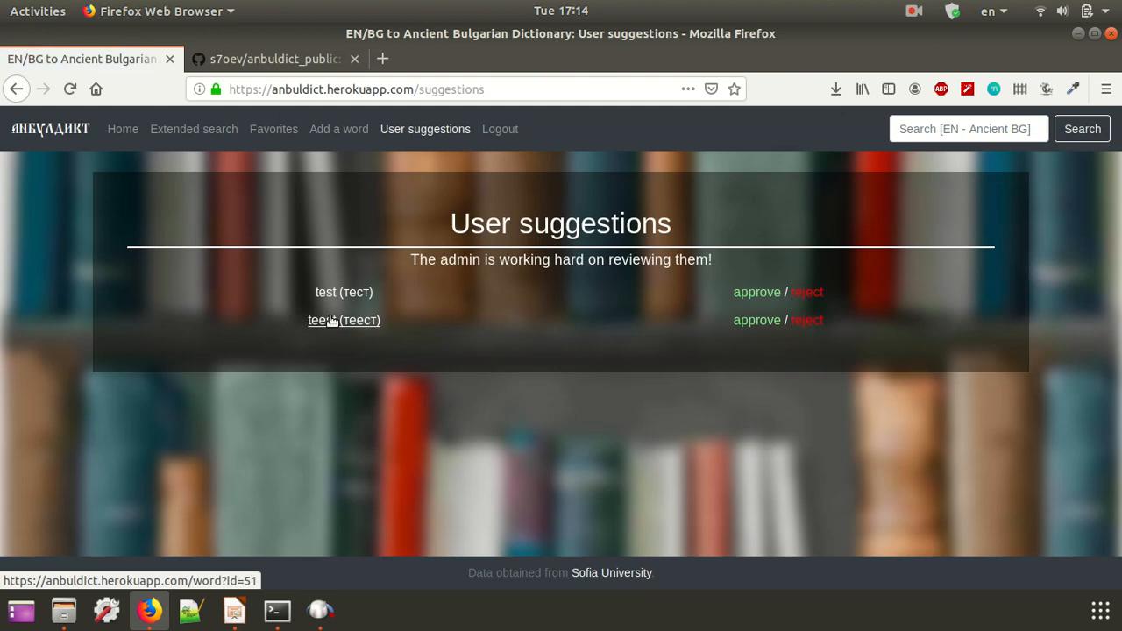
mouse_move(806, 320)
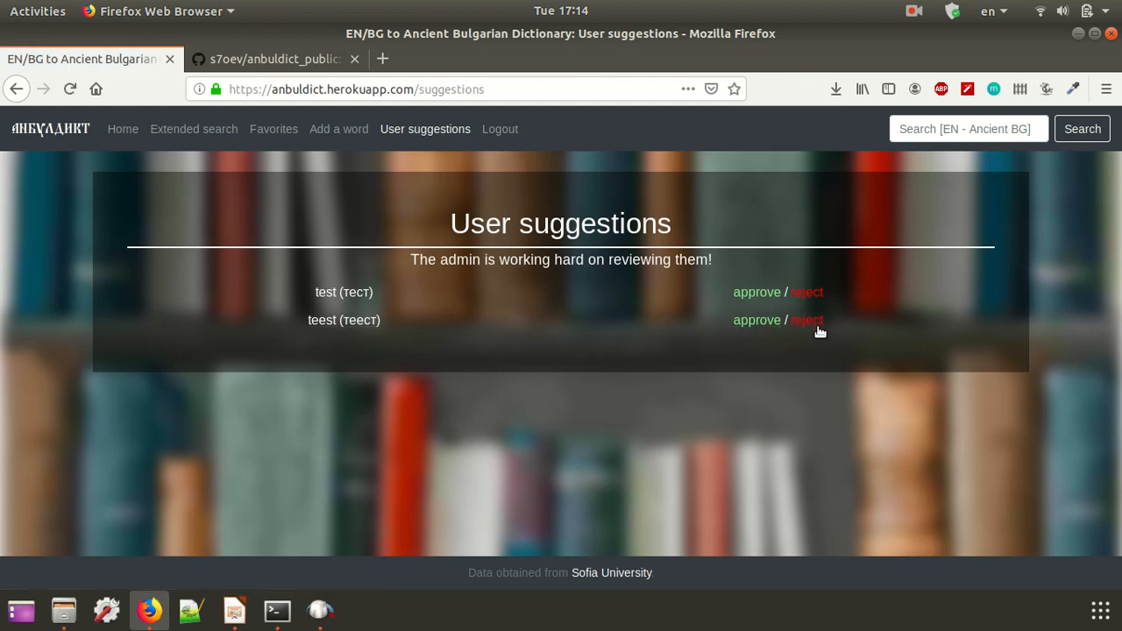
mouse_move(809, 351)
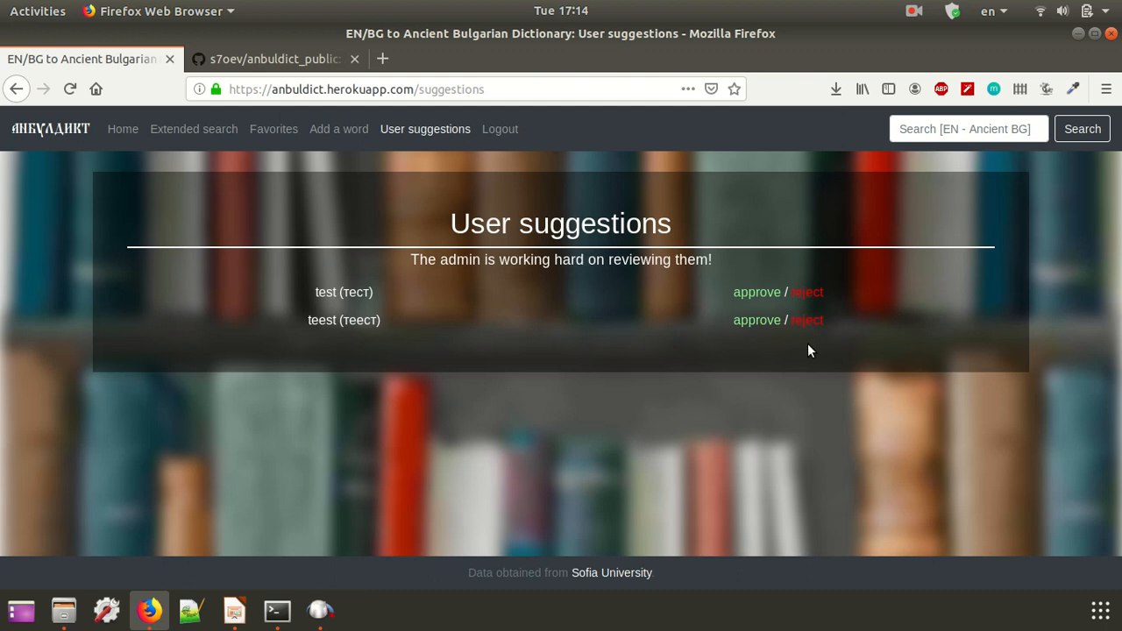
left_click(805, 320)
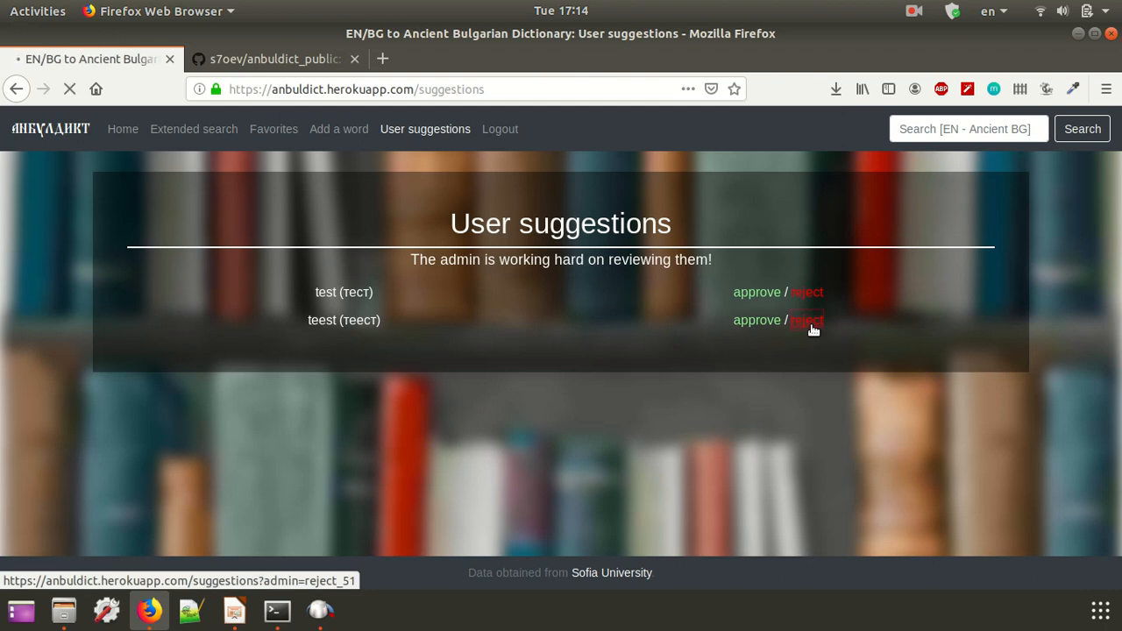
left_click(806, 320)
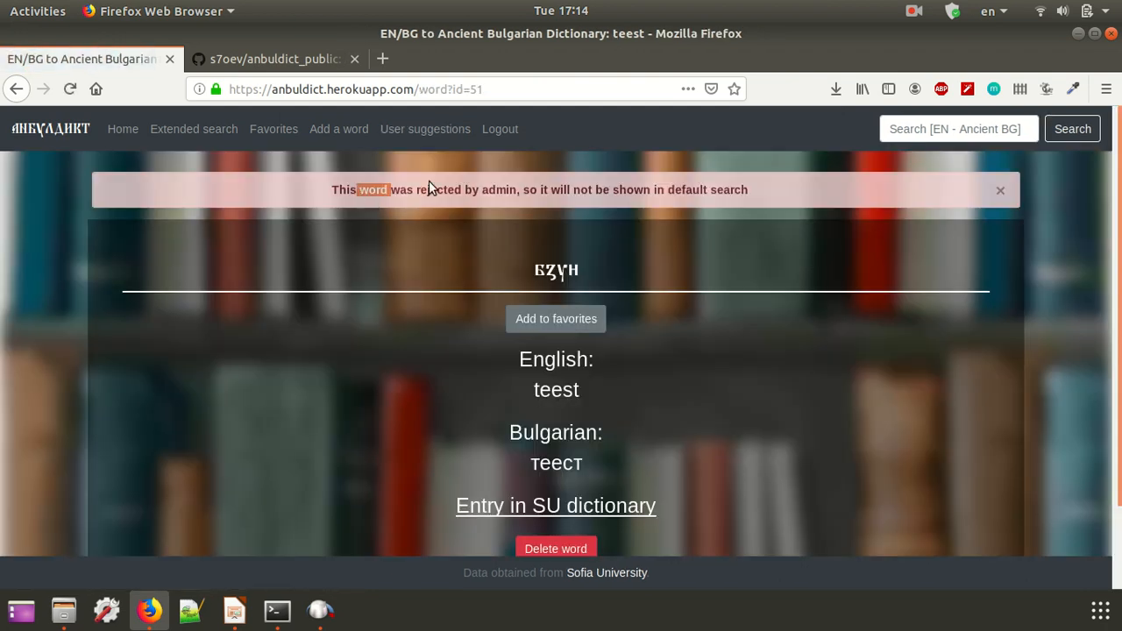
mouse_move(726, 228)
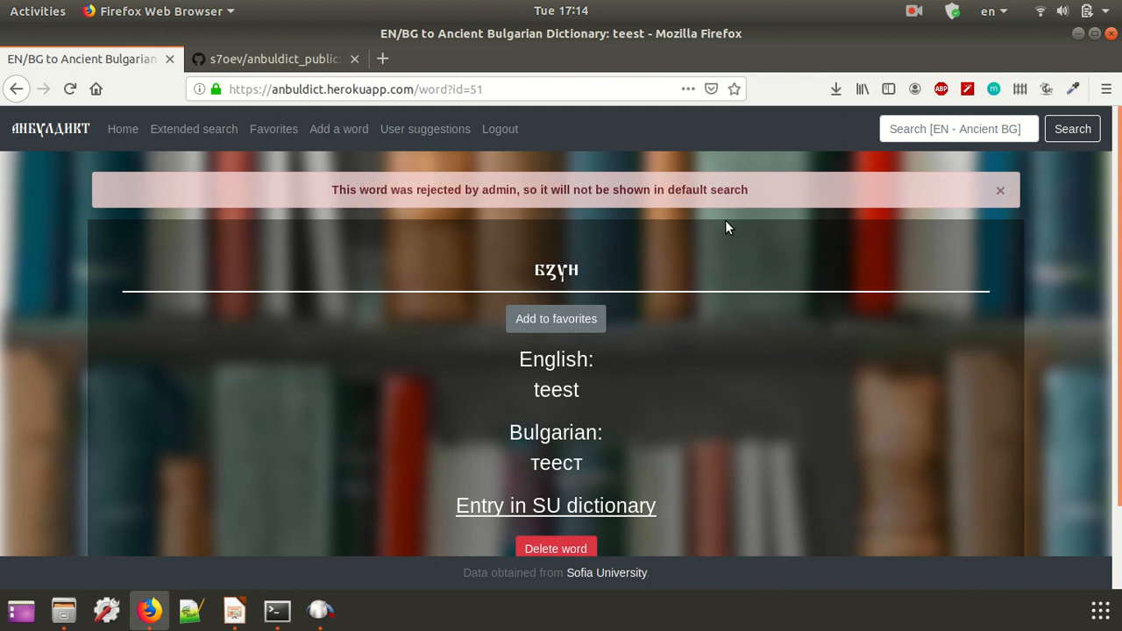
Search 'teest' with 'Show also unreviewed' ticked, then show the Impress slide with the app link
double_click(556, 389)
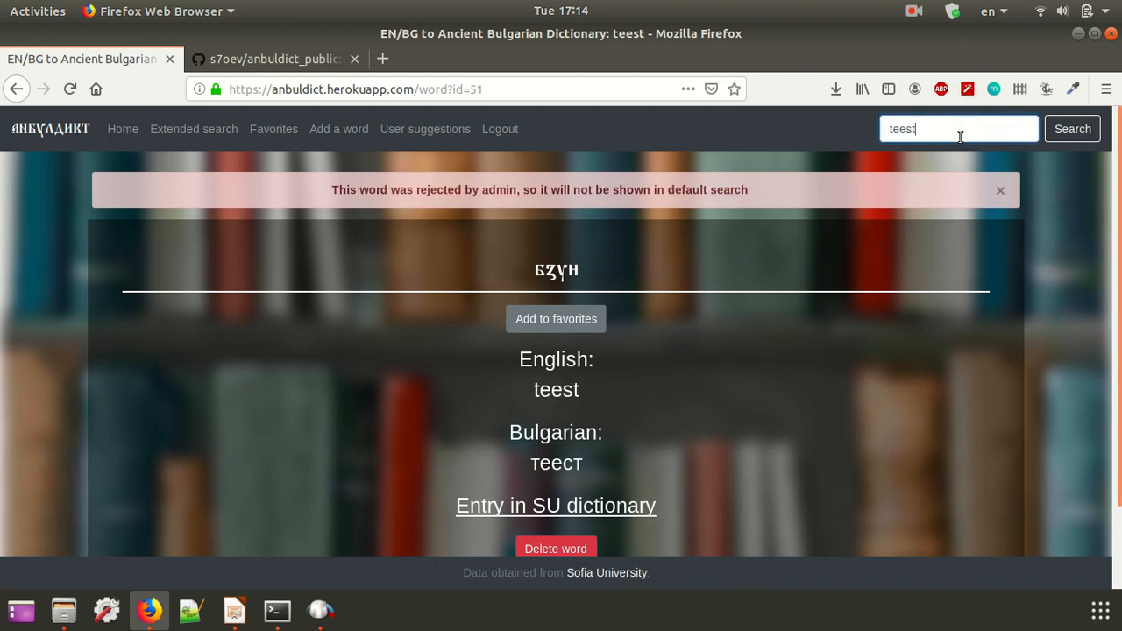
left_click(1072, 129)
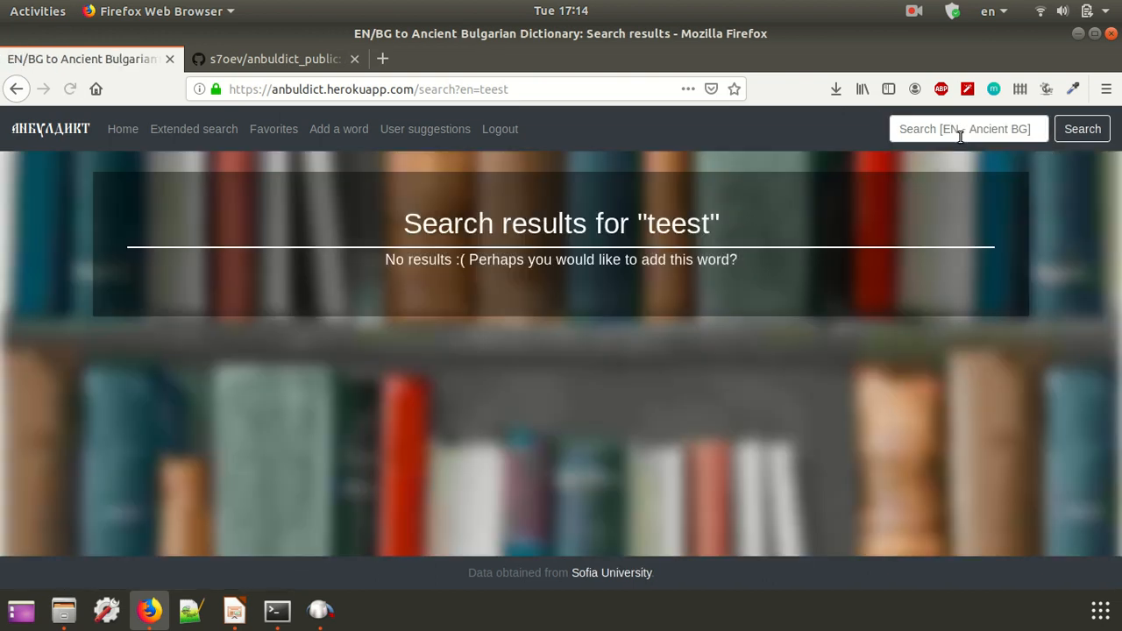
left_click(193, 129)
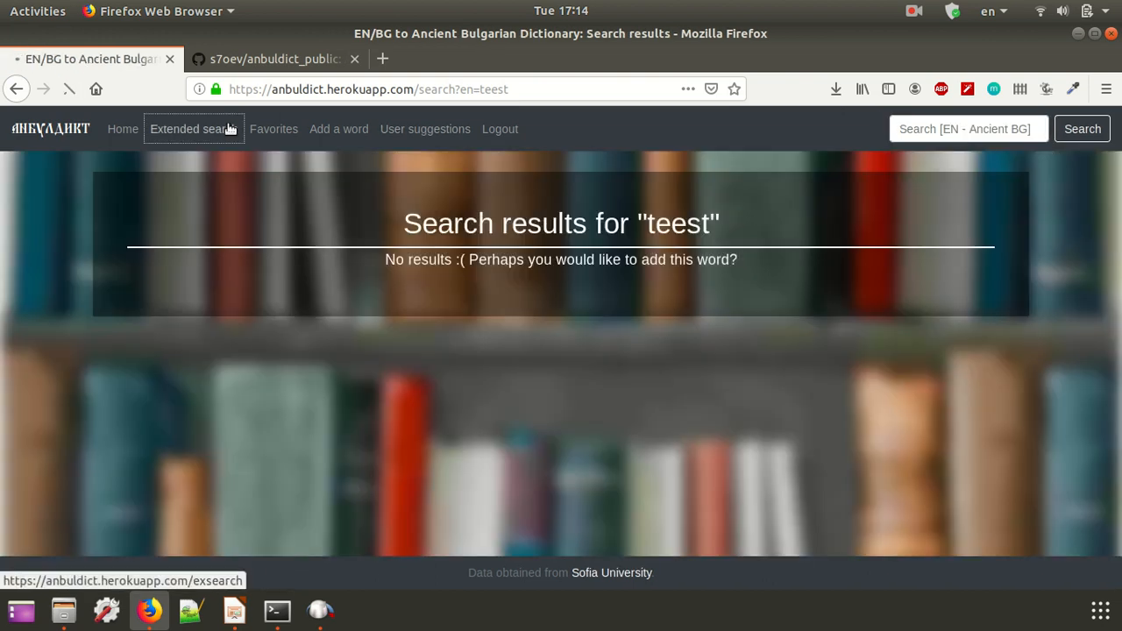
left_click(193, 128)
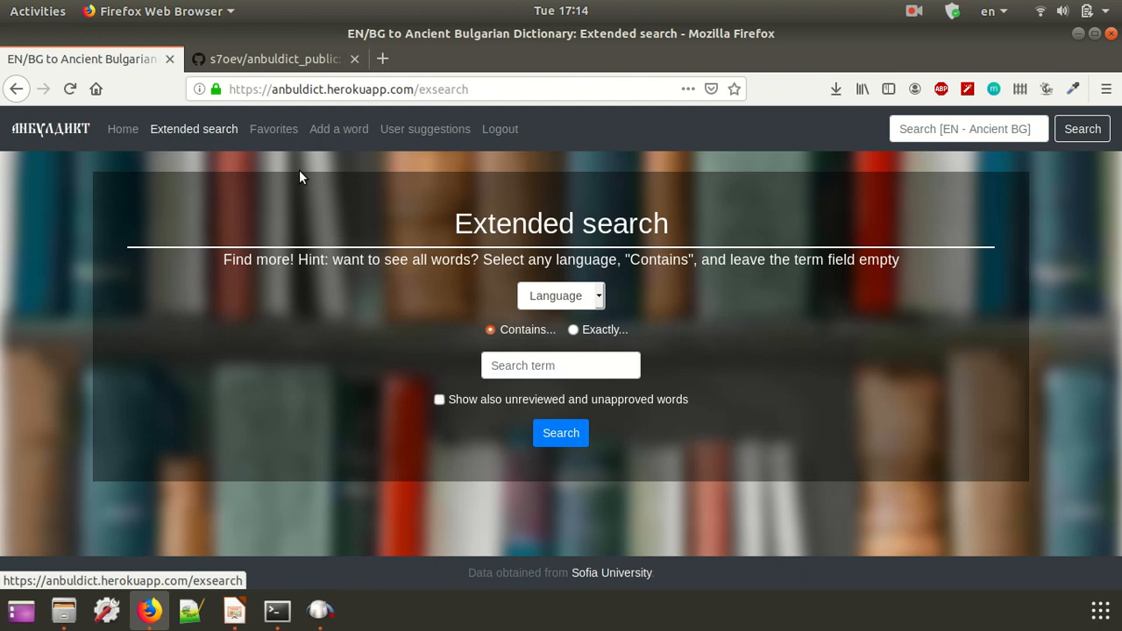
left_click(439, 399)
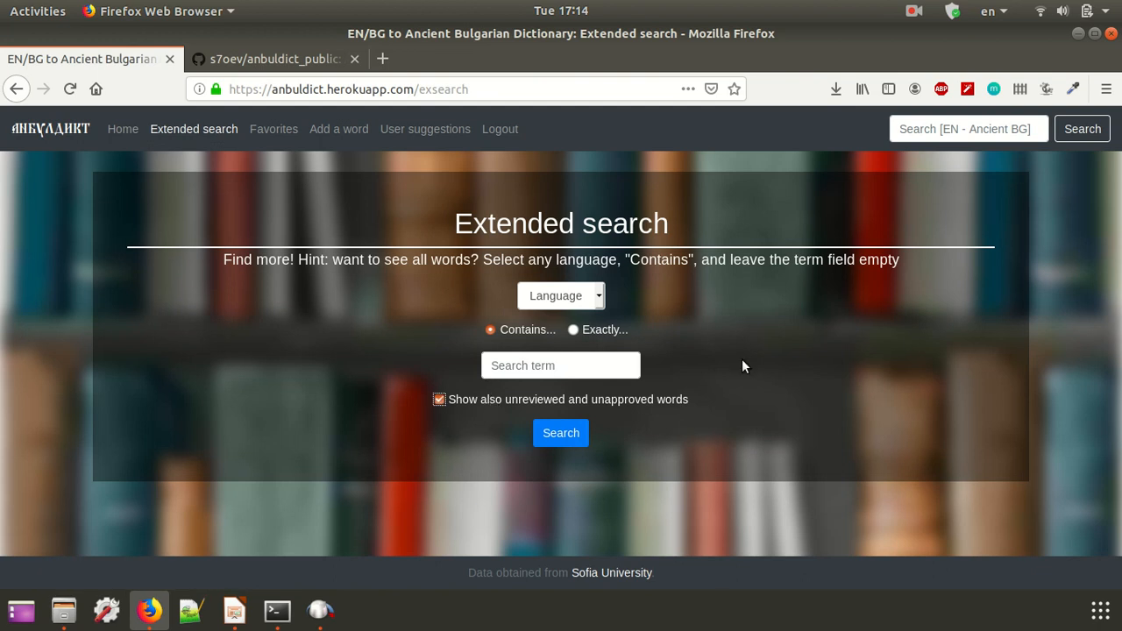
mouse_move(320, 486)
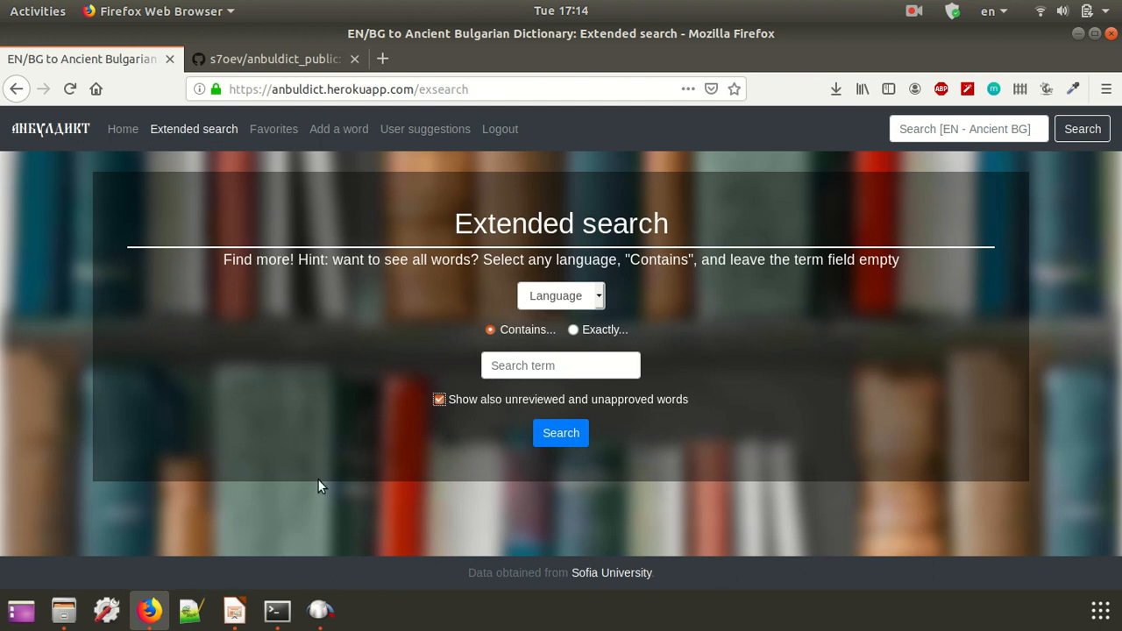
left_click(234, 610)
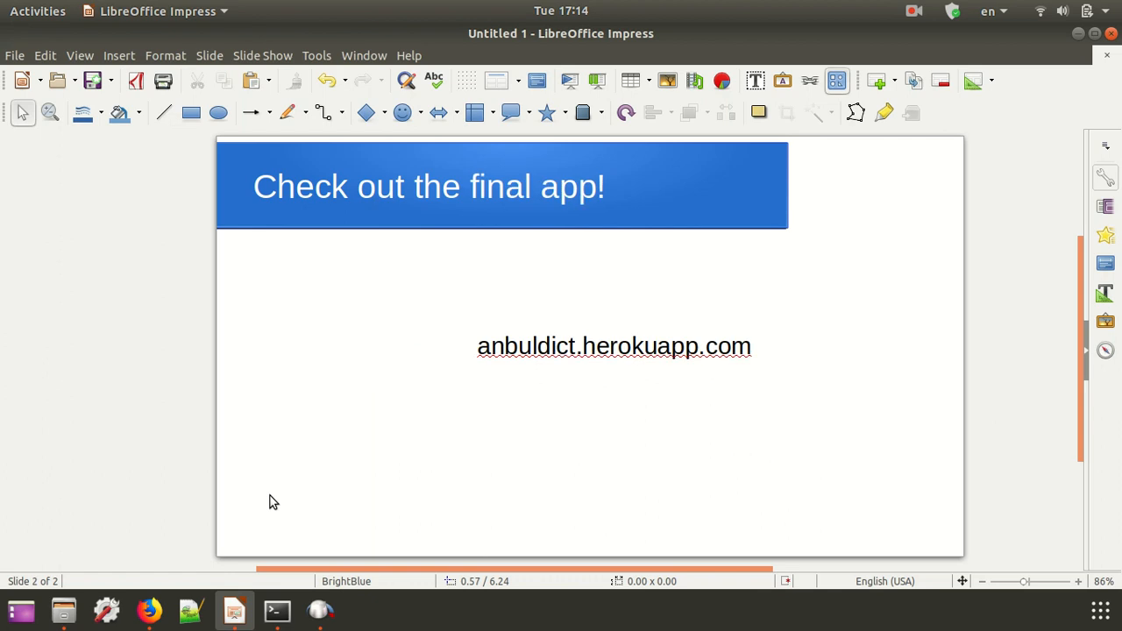